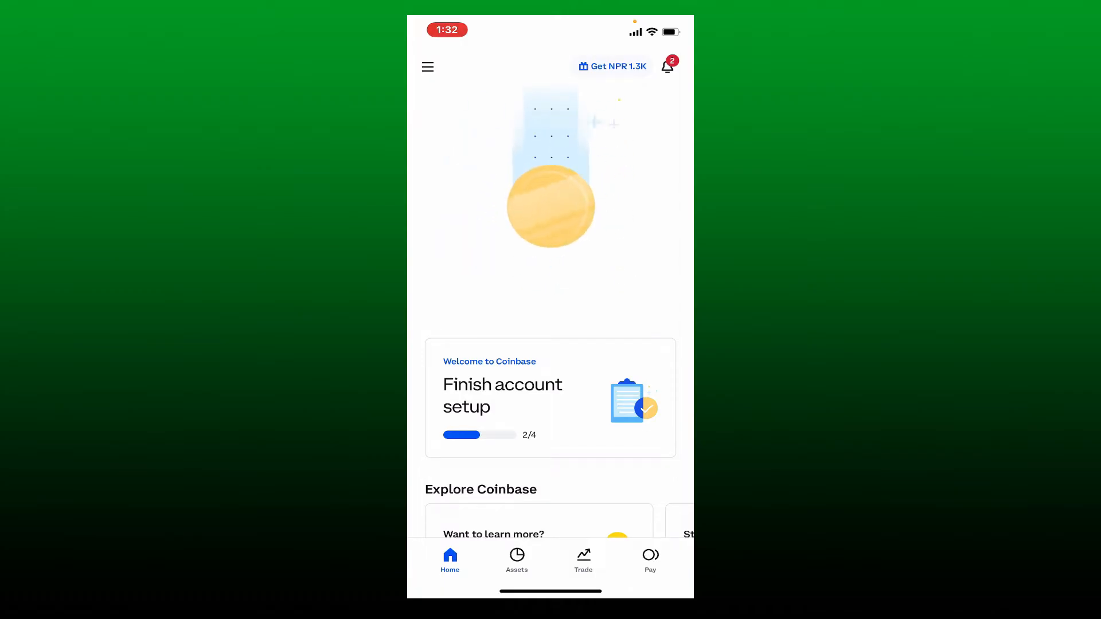
- Reach the account's profile and security settings from the side menu
click(428, 66)
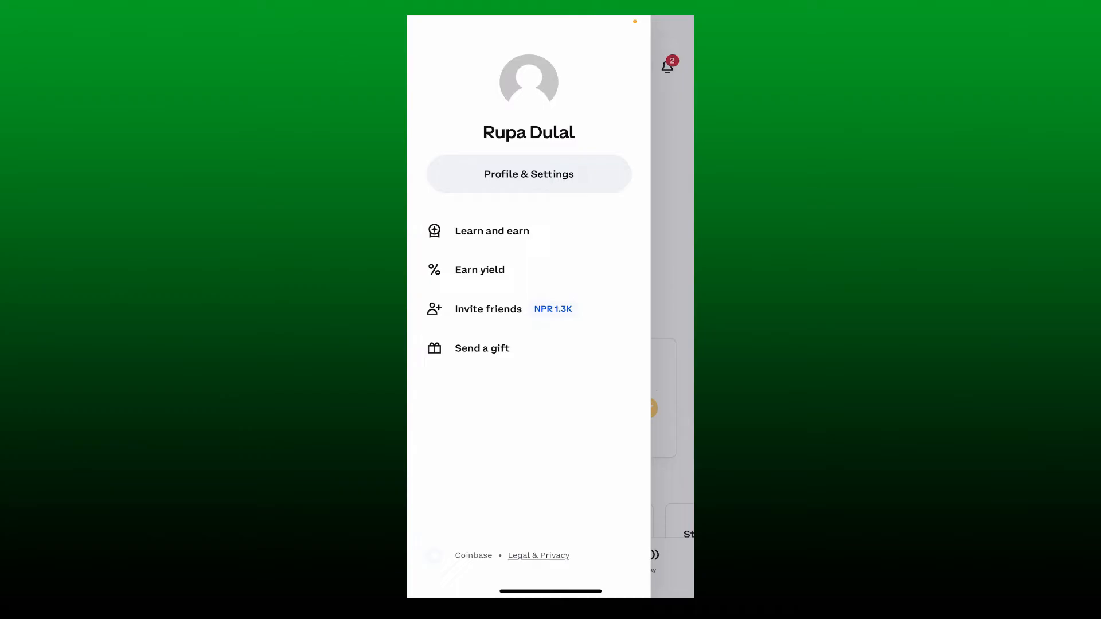
click(527, 173)
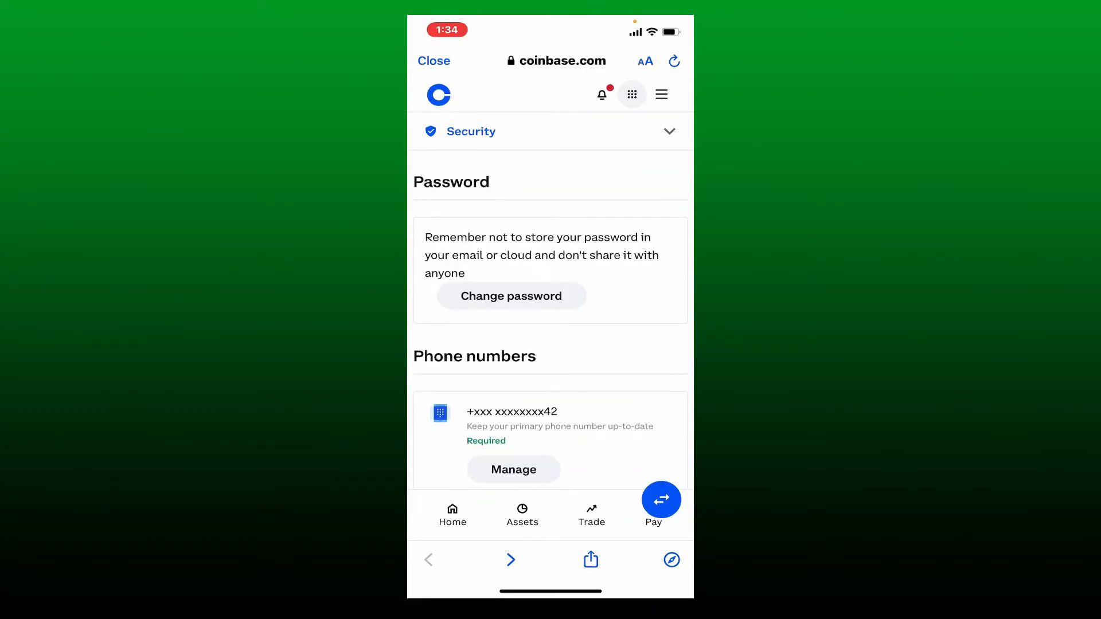
- Select Authenticator under 2-step verification's Other options, prompting a texted confirmation code
scroll(down, 3)
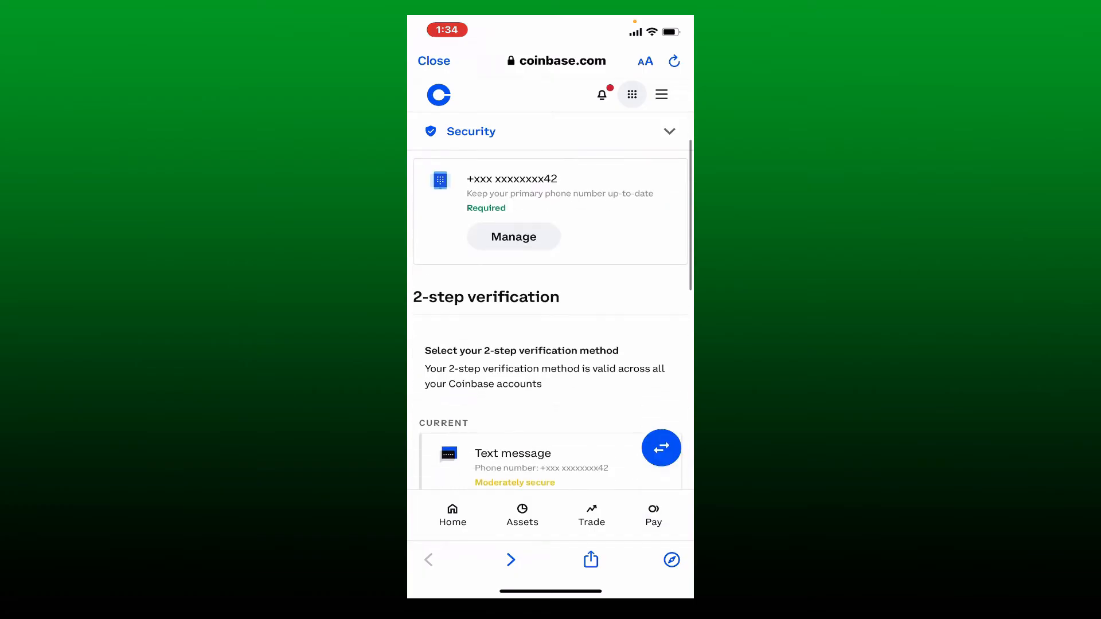
scroll(down, 3)
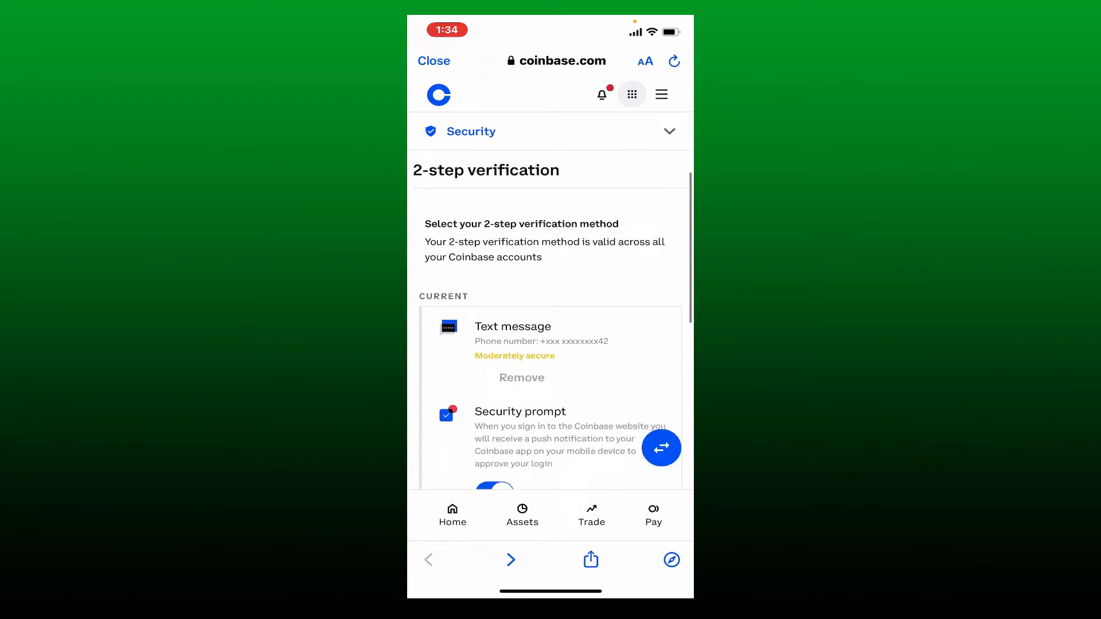
scroll(down, 3)
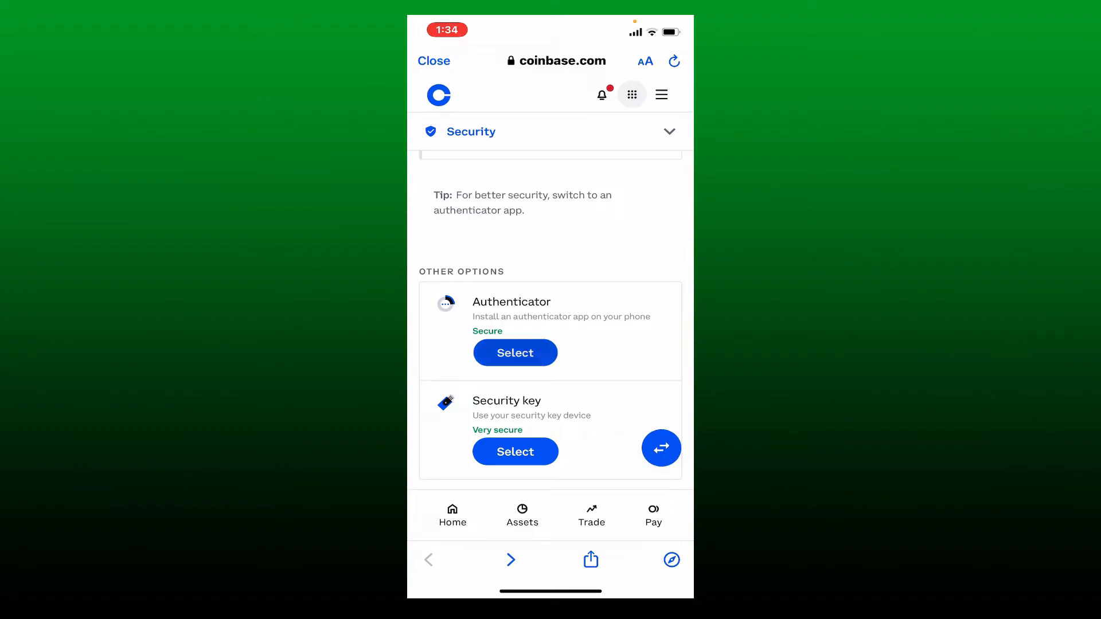
click(515, 352)
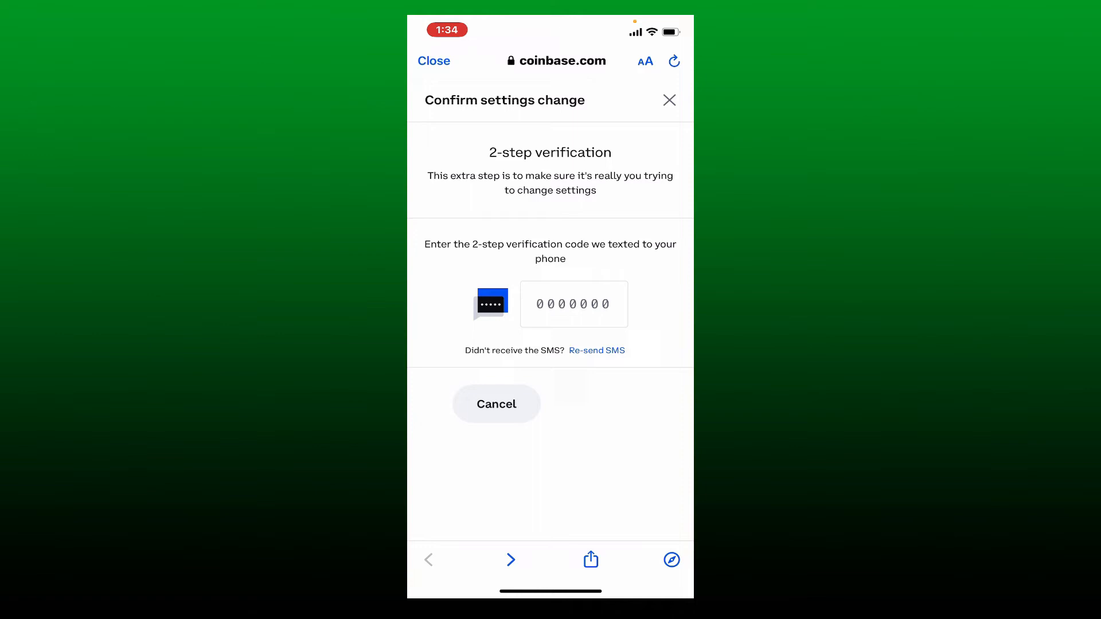
click(574, 304)
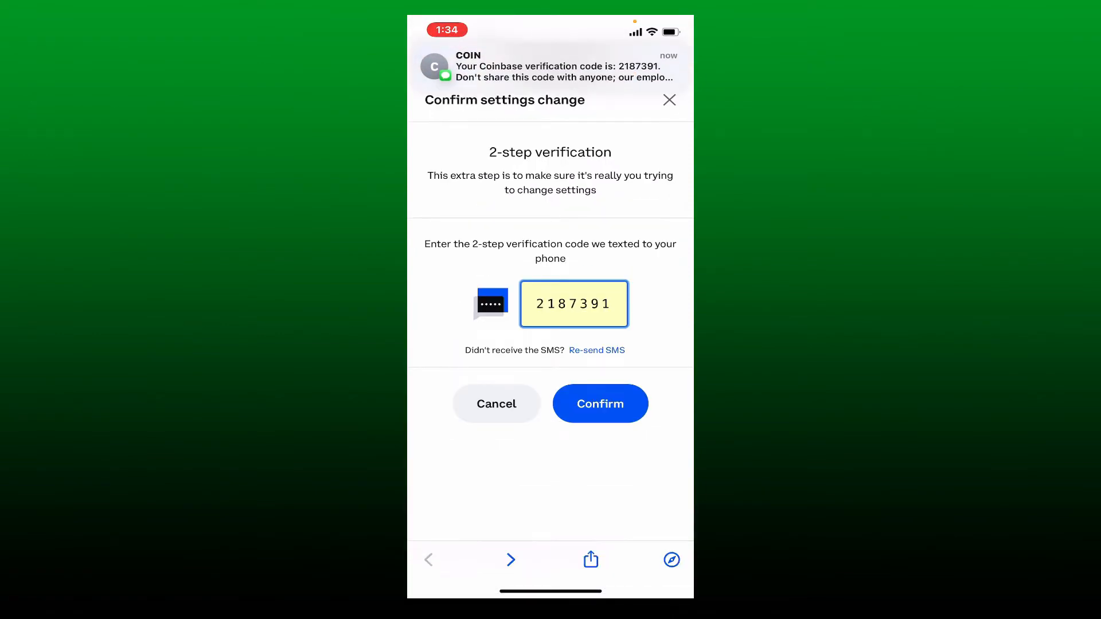
click(599, 404)
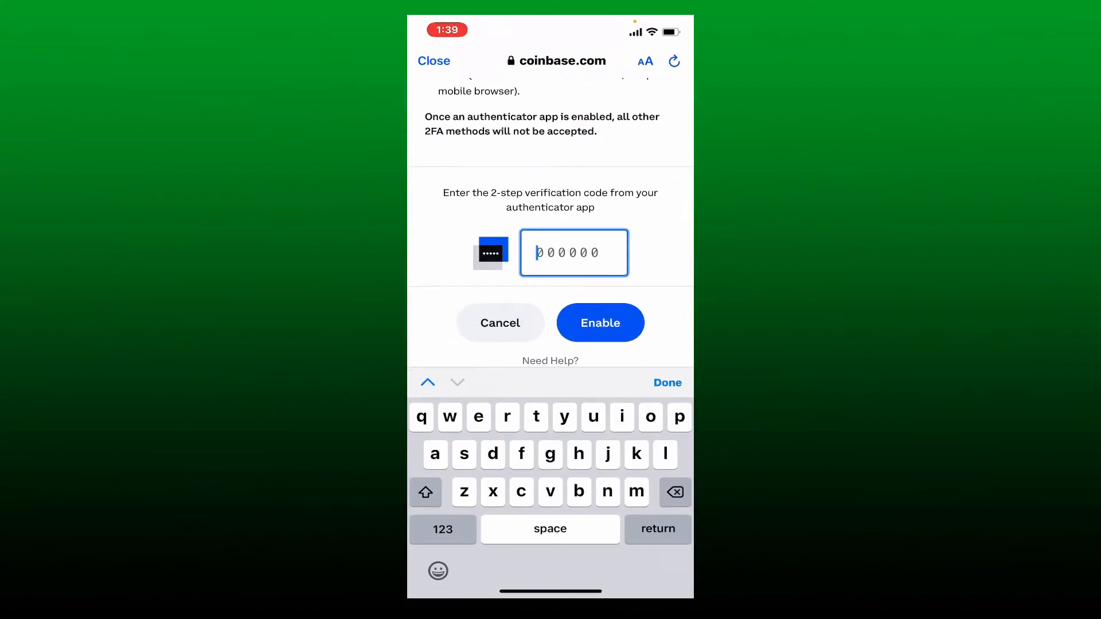
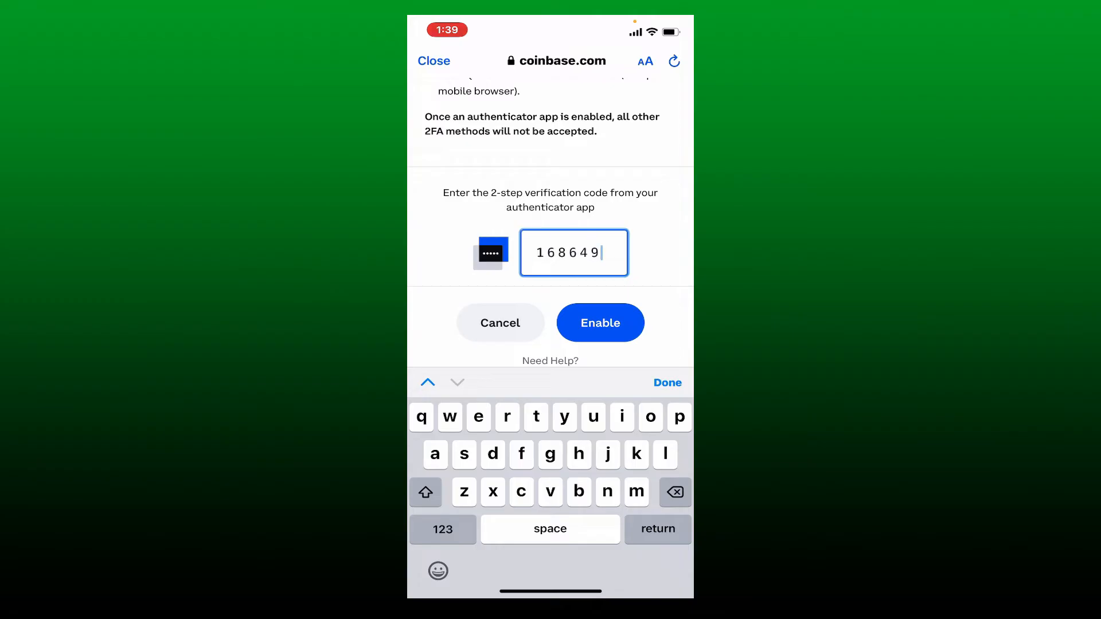
click(600, 322)
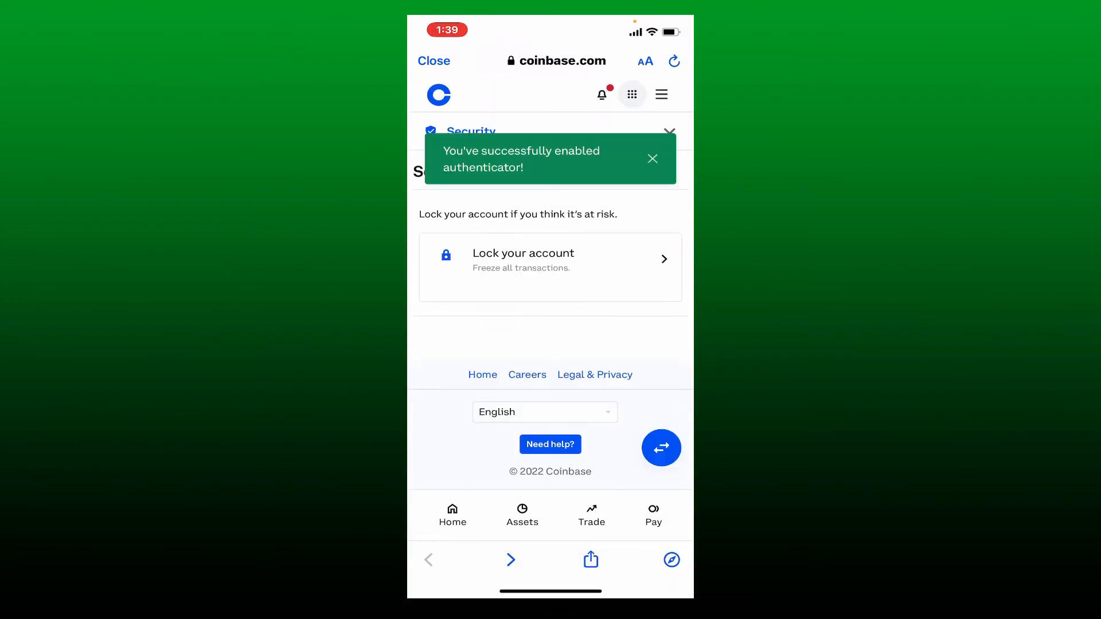
click(651, 158)
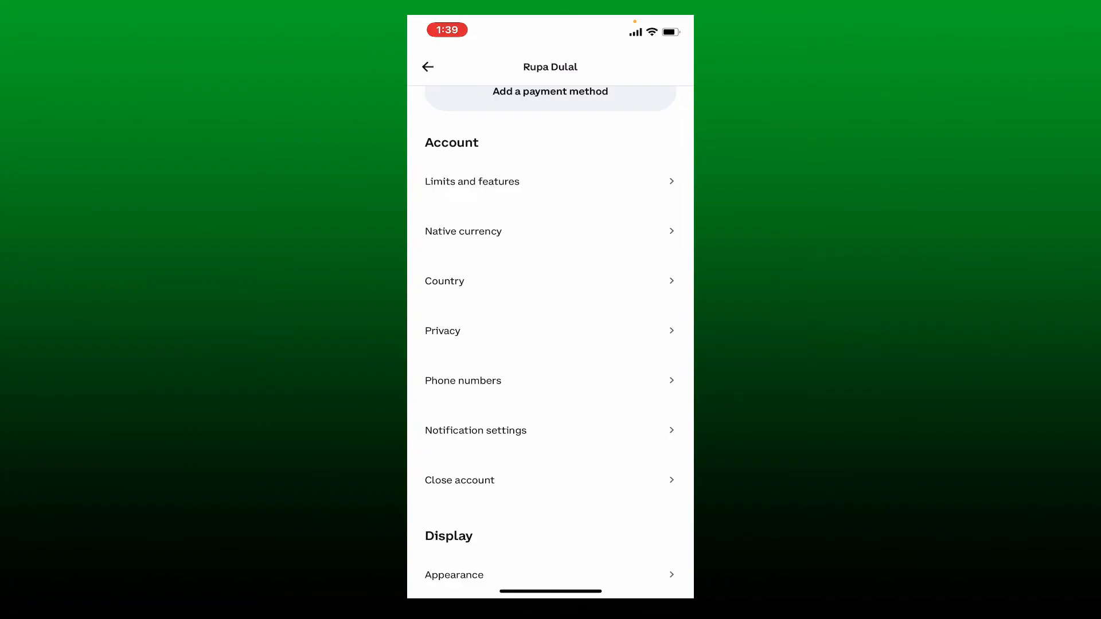
scroll(down, 3)
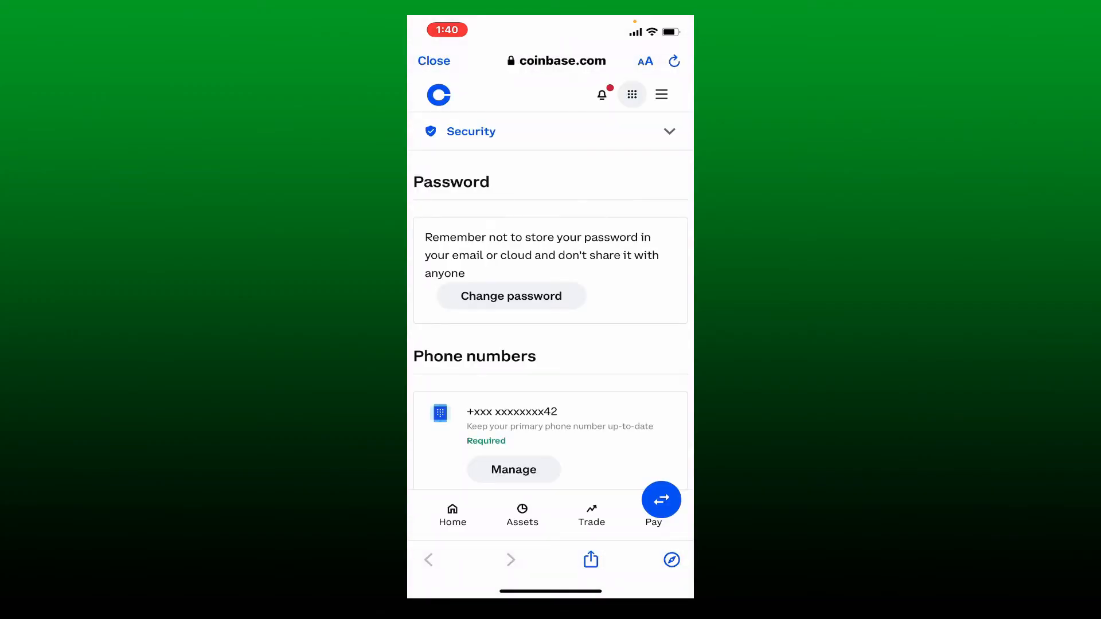
click(511, 296)
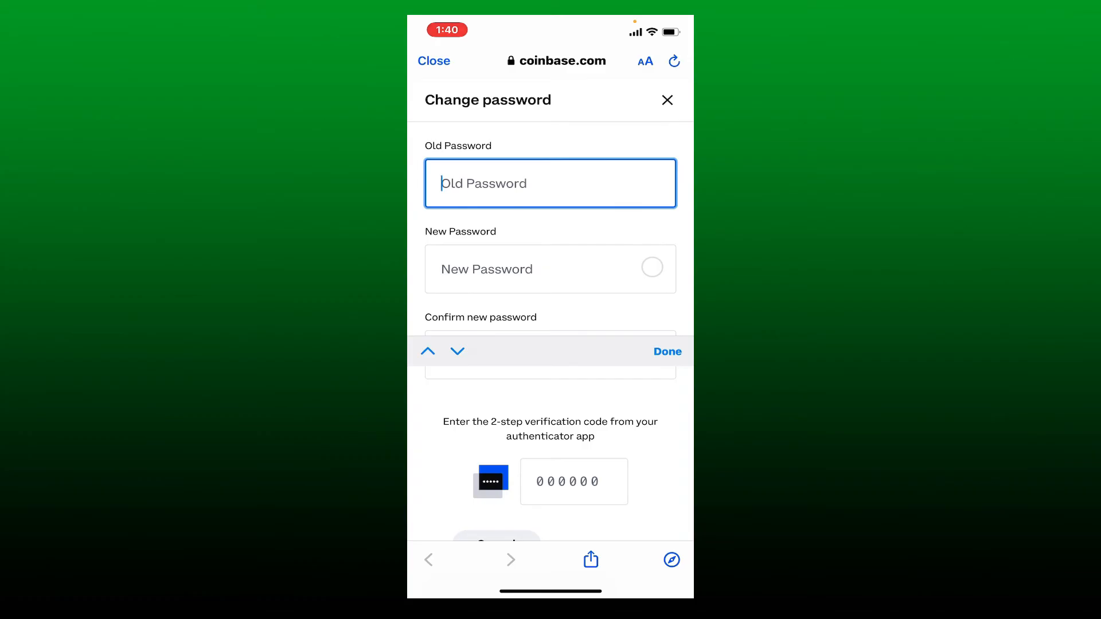
click(551, 184)
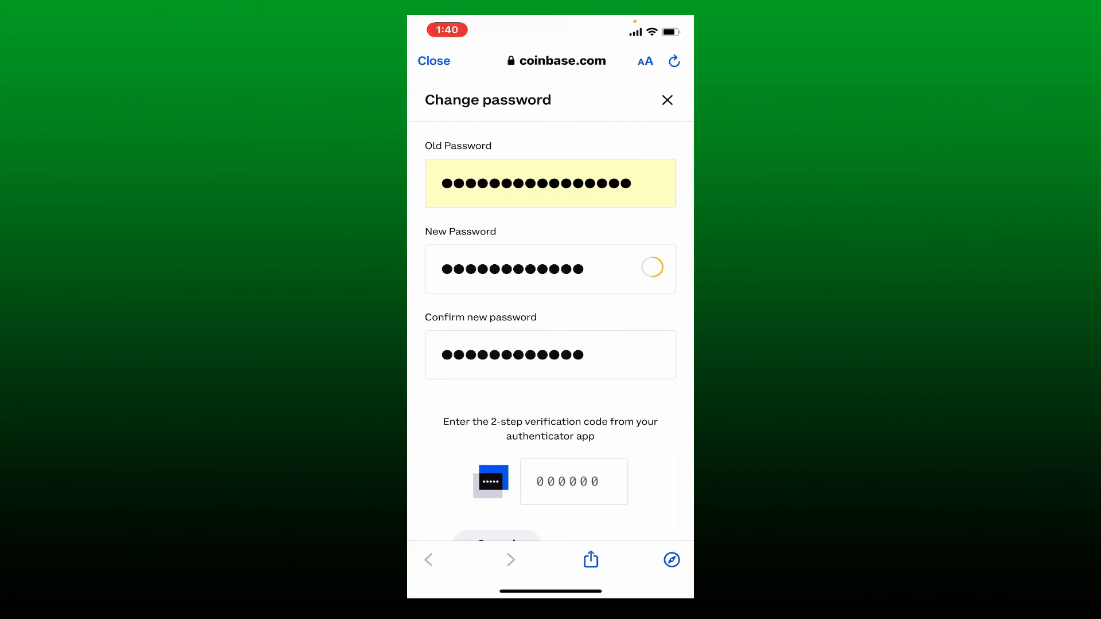
scroll(down, 3)
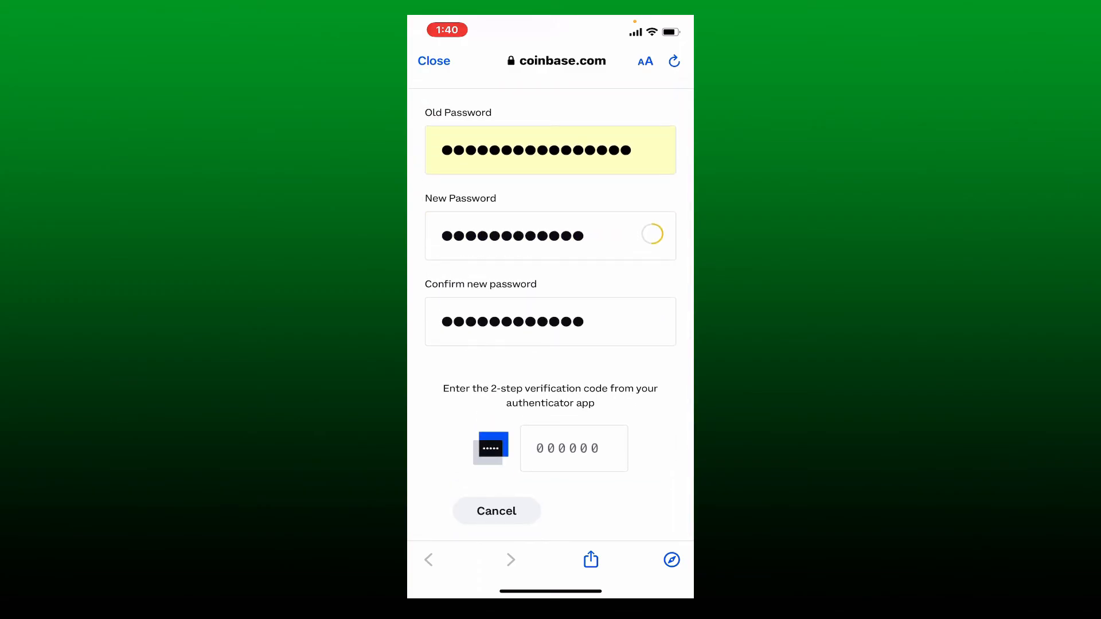
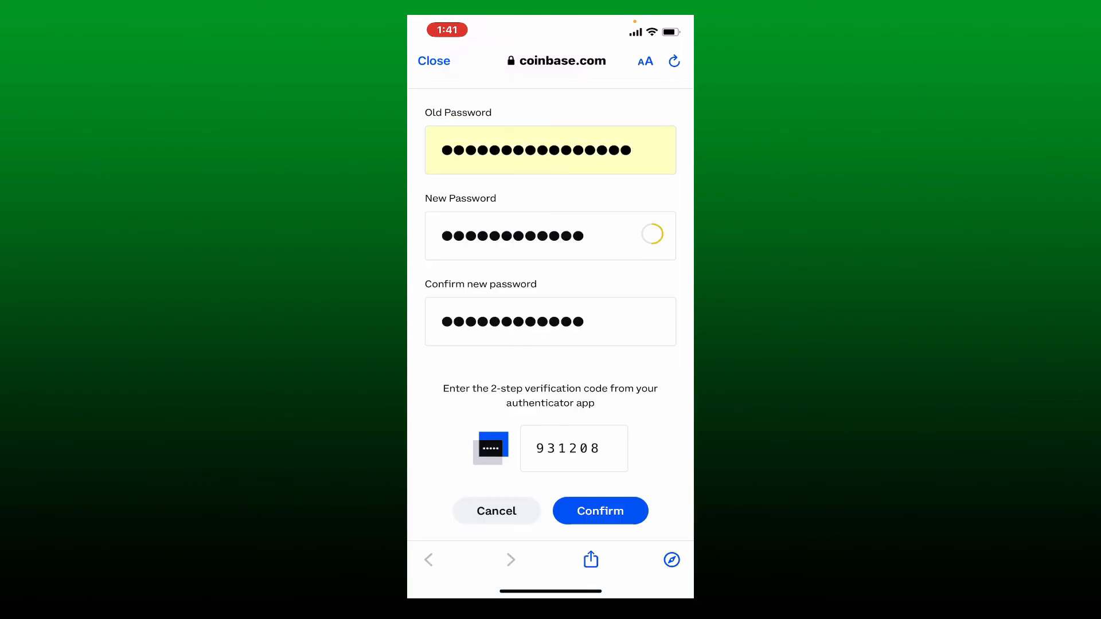